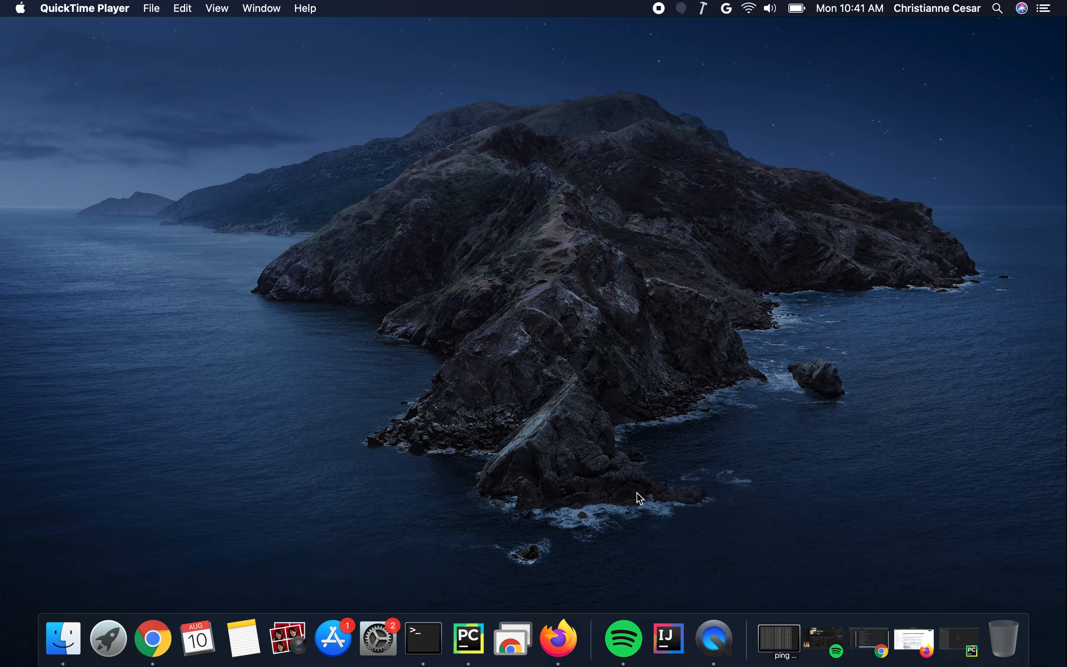
- Launch PyCharm from the Dock and load the iOS project
{"action": "left_click", "coordinate": [484, 638]}
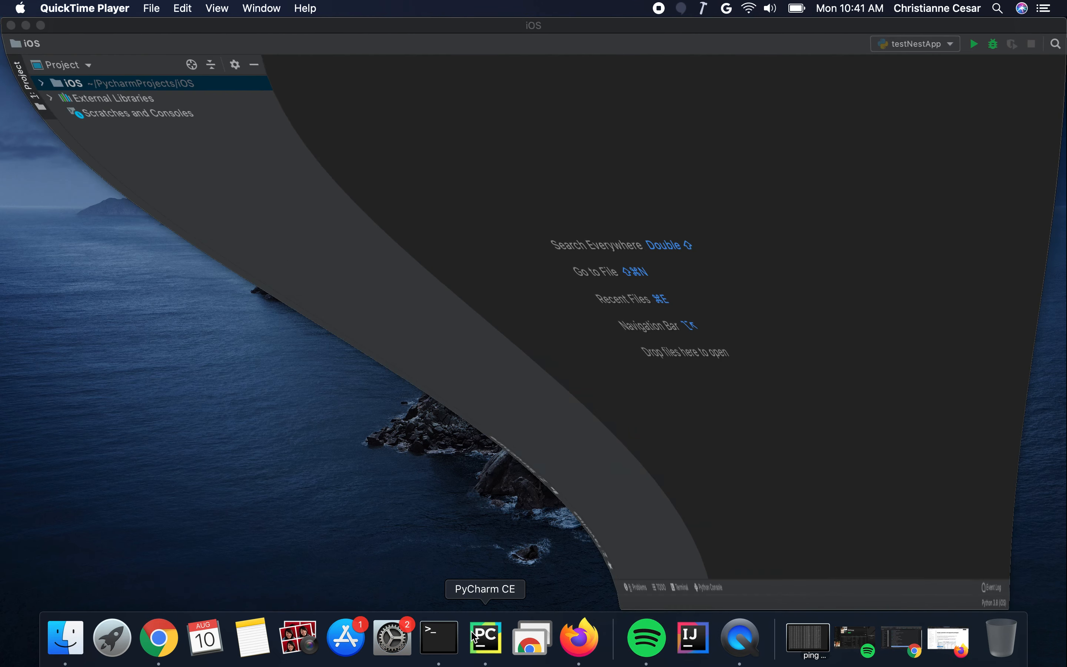
{"action": "left_click", "coordinate": [485, 637]}
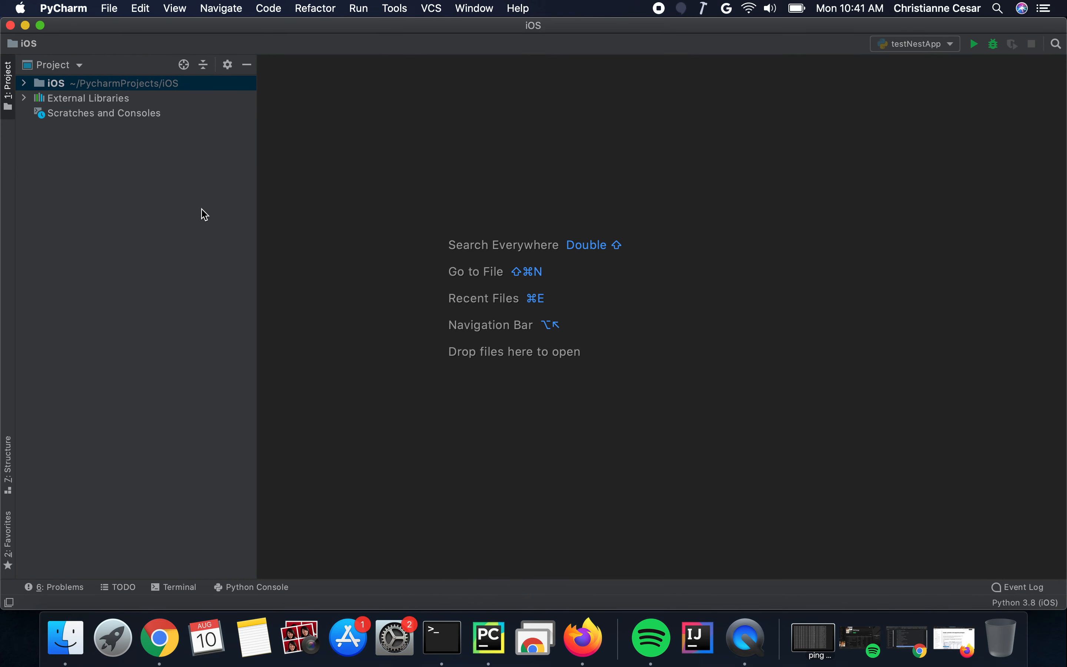
- Show the iOS project's Python Interpreter page in Preferences with its installed packages
{"action": "left_click", "coordinate": [63, 9]}
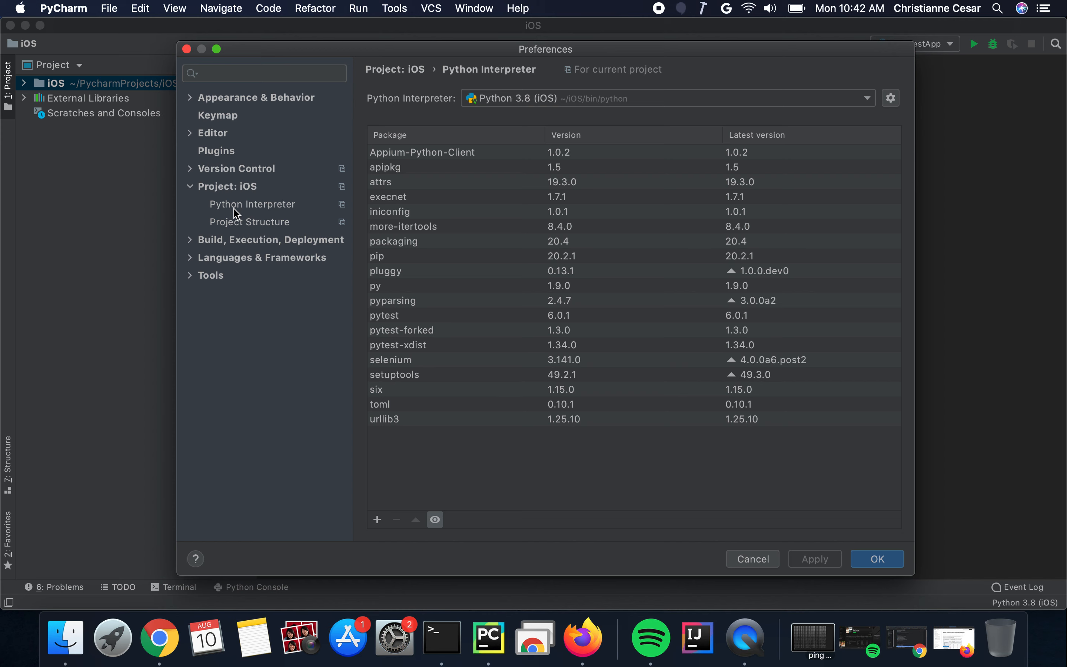
{"action": "left_click", "coordinate": [253, 204]}
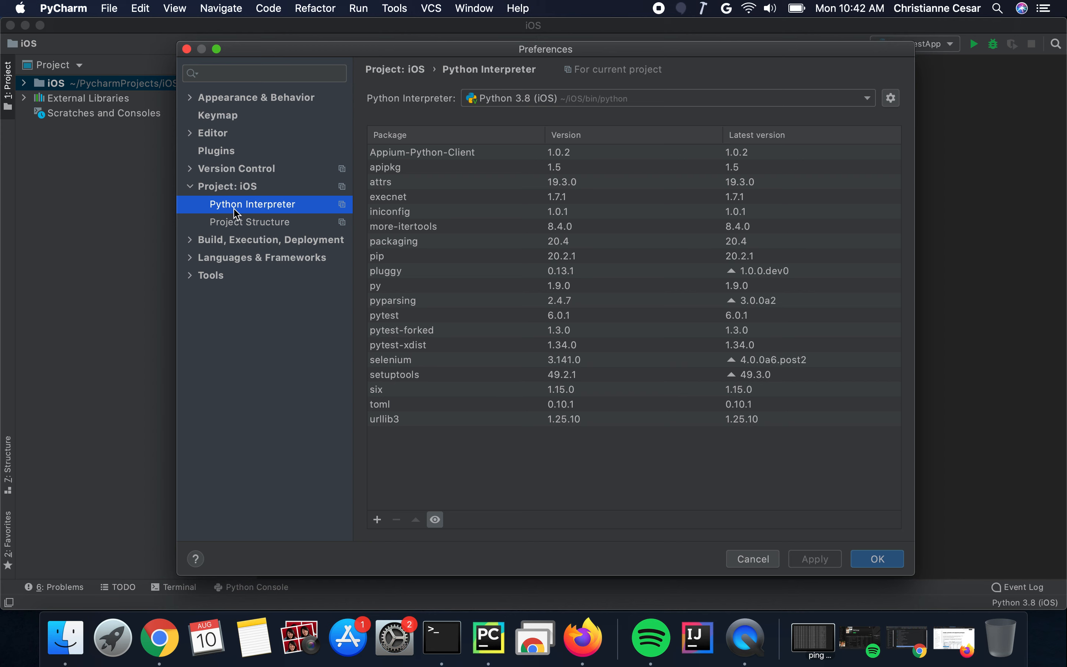
{"action": "mouse_move", "coordinate": [377, 520]}
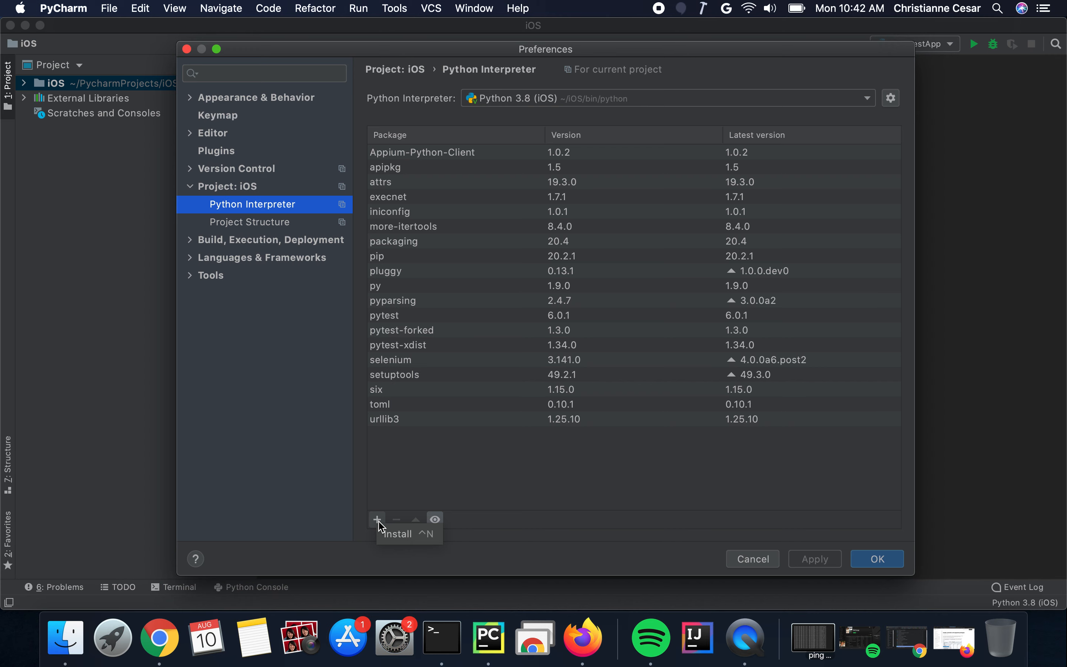
- Filter the Available Packages catalogue to selenium, showing version 3.141.0
{"action": "left_click", "coordinate": [377, 519]}
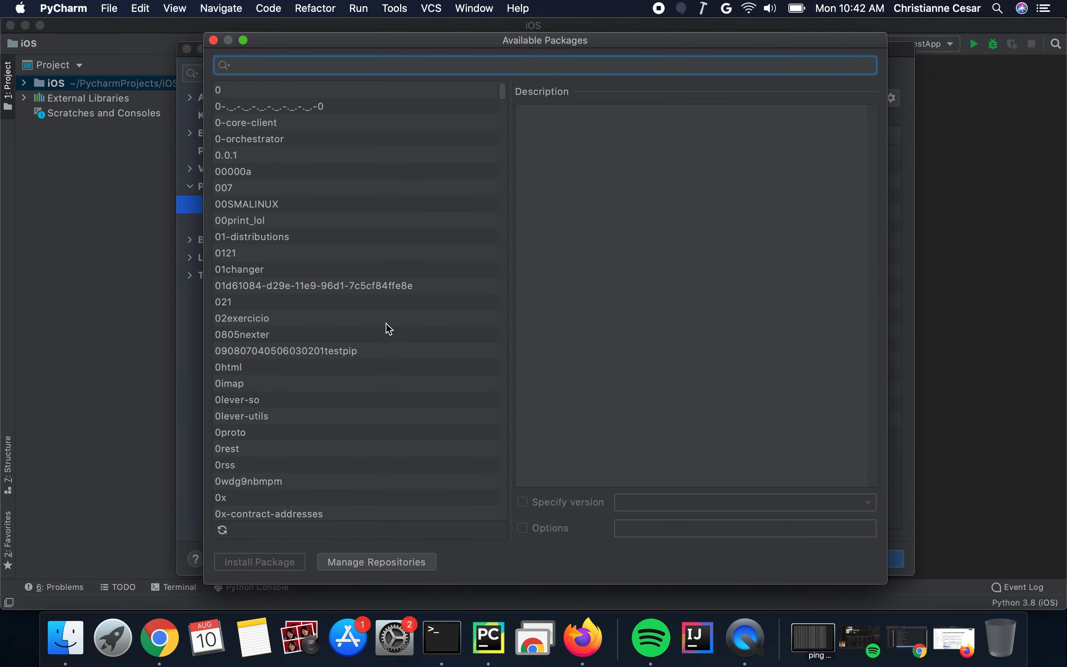
{"action": "mouse_move", "coordinate": [372, 183]}
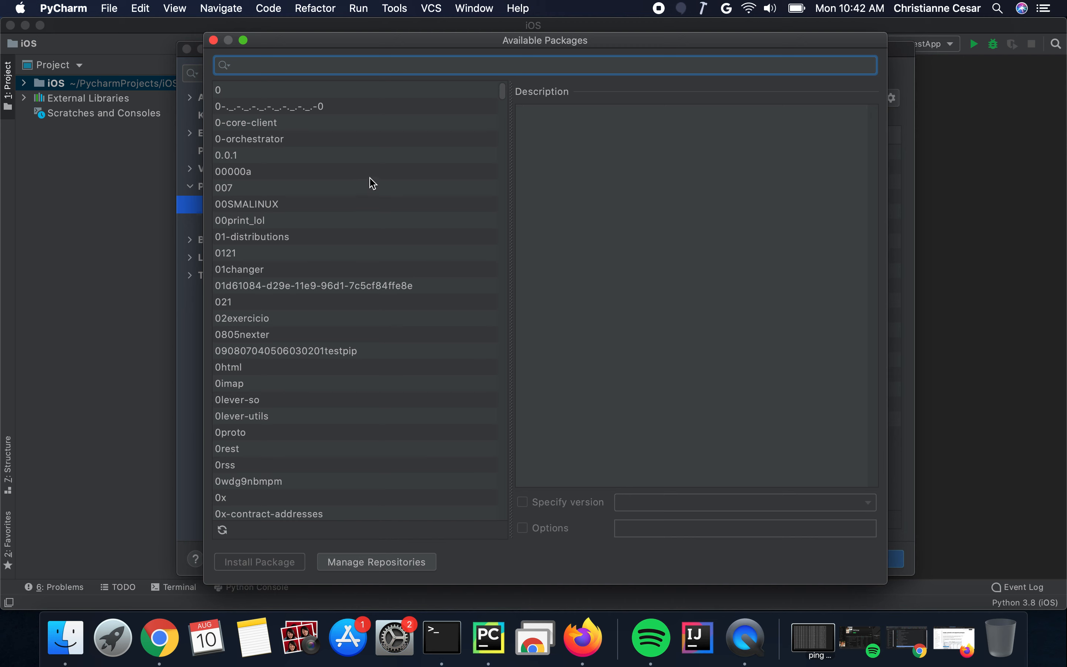
{"action": "left_click", "coordinate": [234, 171]}
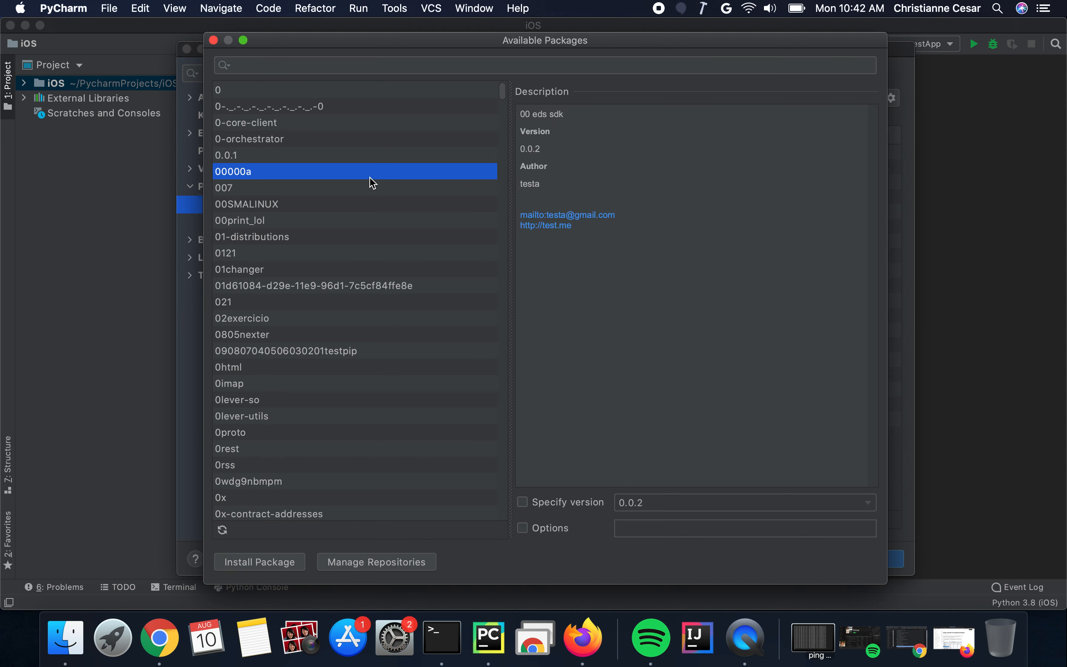
{"action": "mouse_move", "coordinate": [395, 71]}
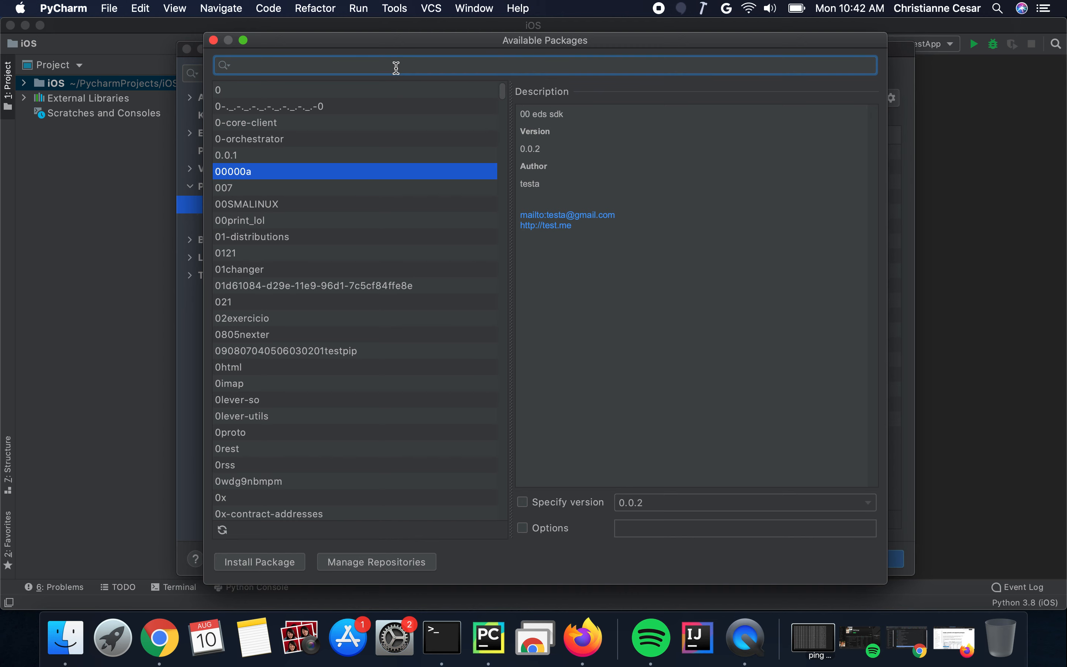
{"action": "type", "text": "selenium"}
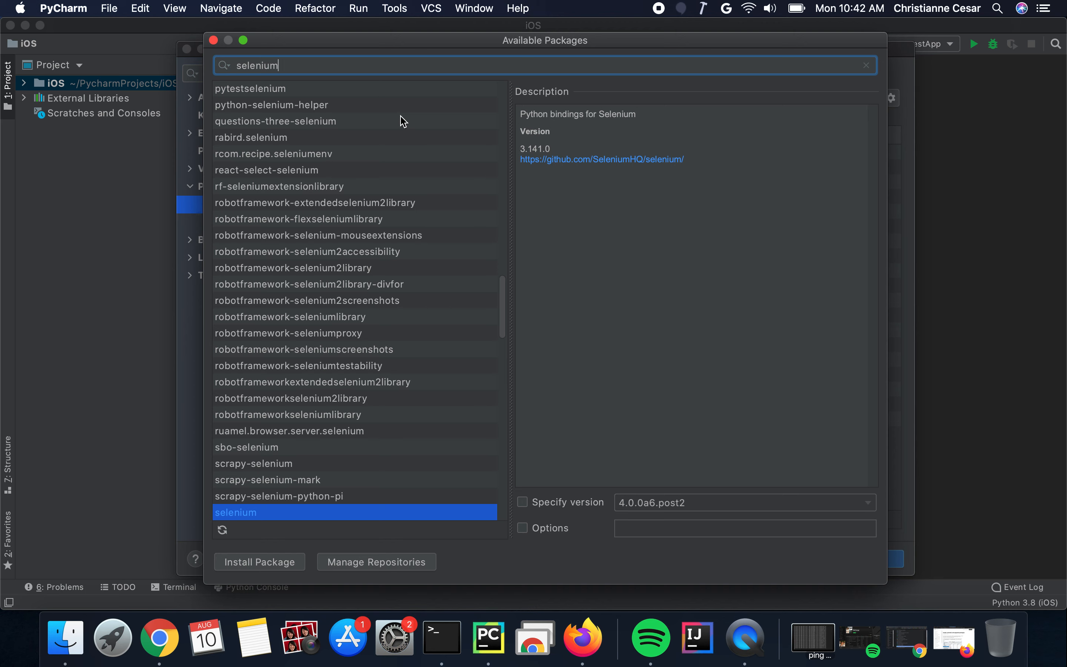
{"action": "mouse_move", "coordinate": [238, 569]}
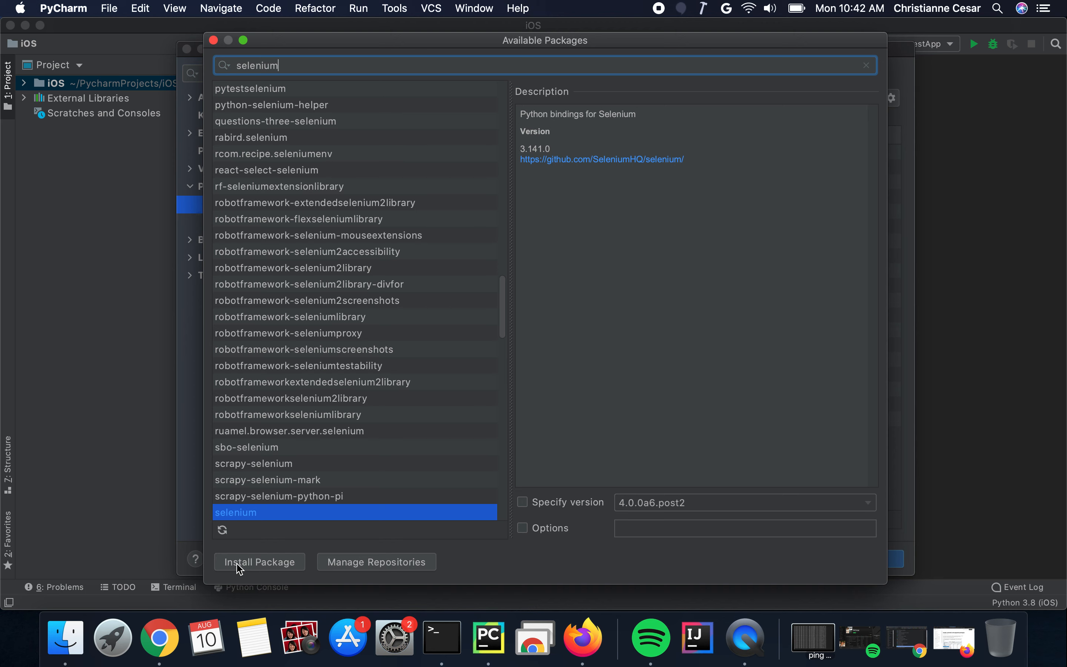
{"action": "mouse_move", "coordinate": [257, 565]}
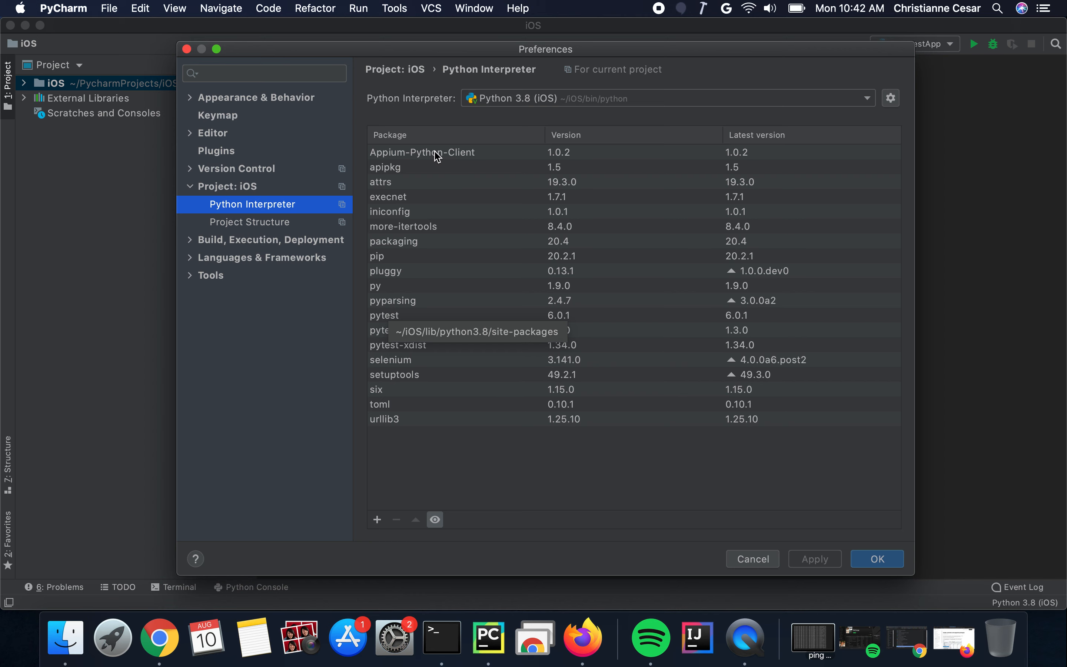
- Select Appium-Python-Client in the installed package list for uninstalling
{"action": "left_click", "coordinate": [421, 152]}
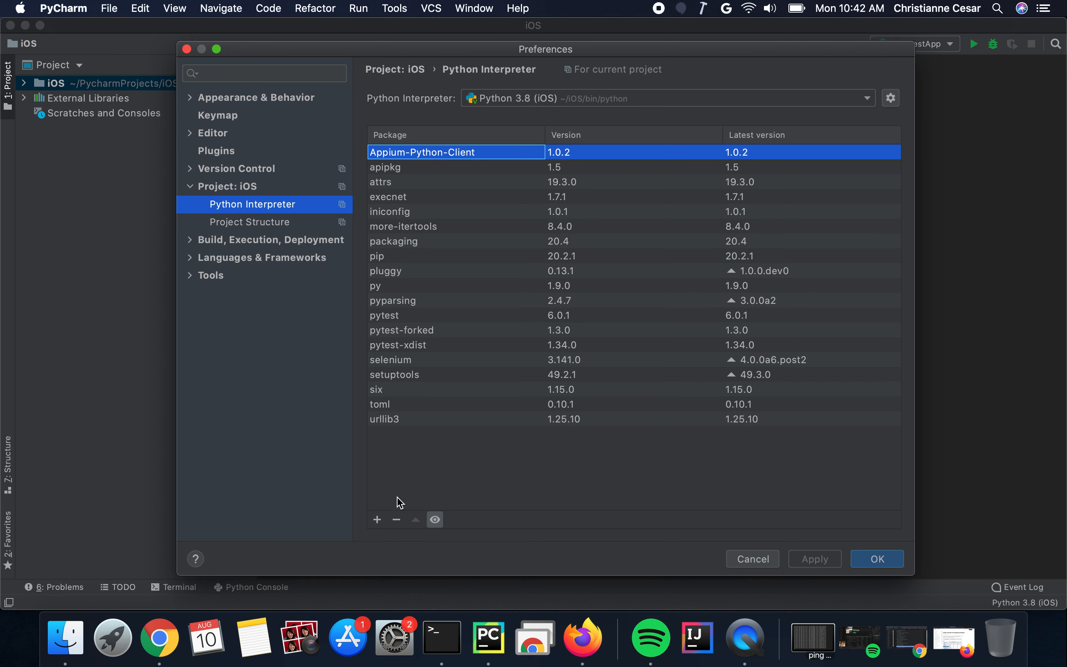
{"action": "mouse_move", "coordinate": [395, 520]}
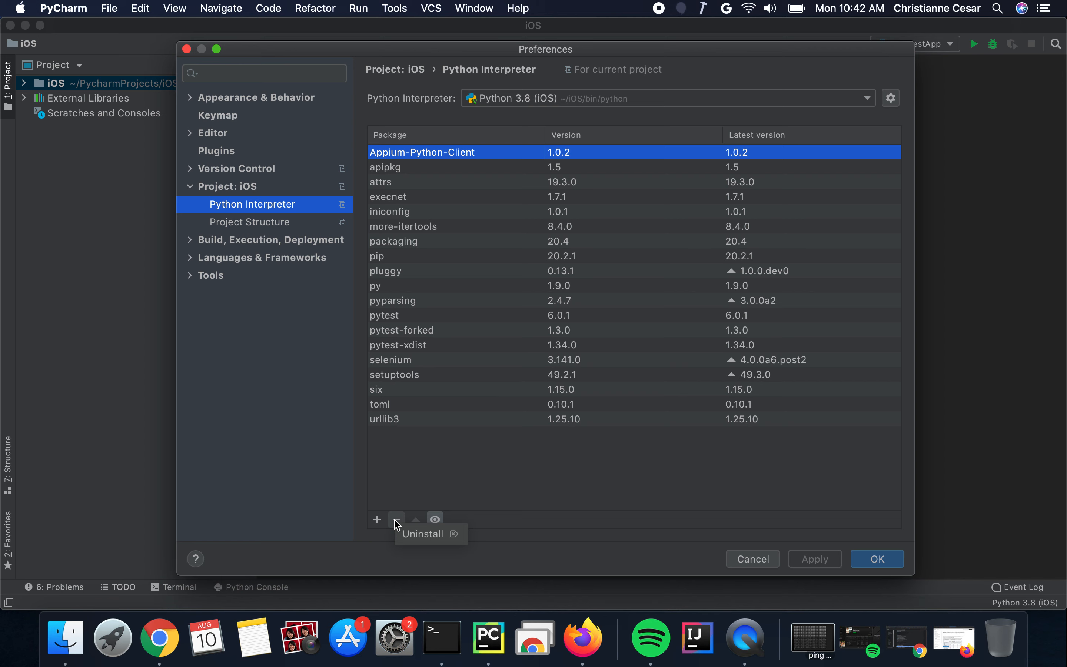
{"action": "mouse_move", "coordinate": [495, 492]}
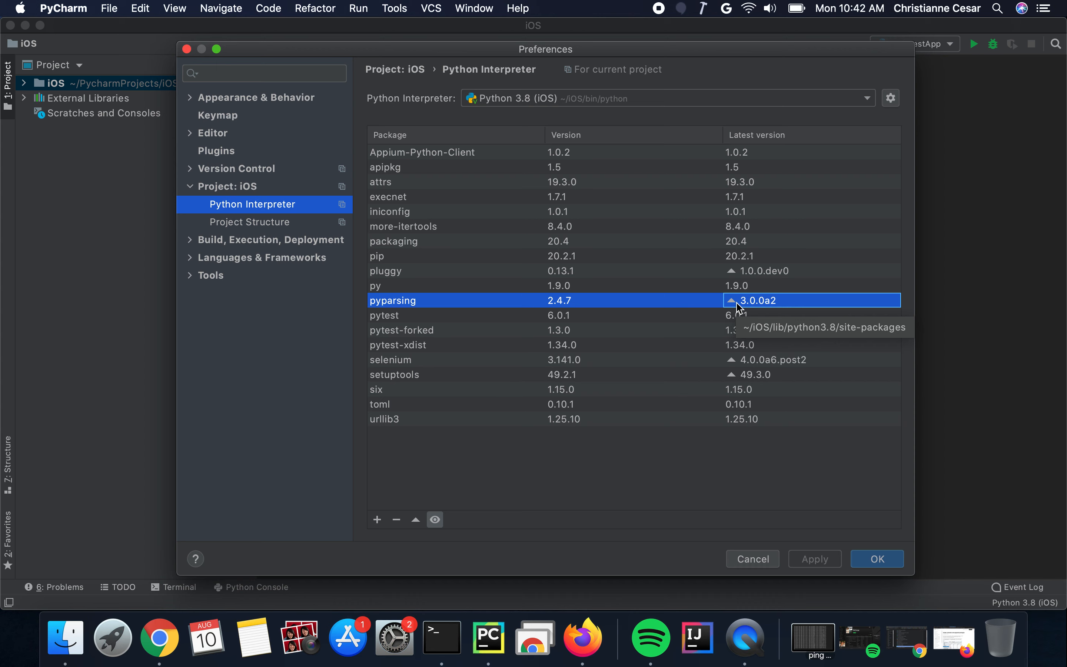
{"action": "mouse_move", "coordinate": [511, 302]}
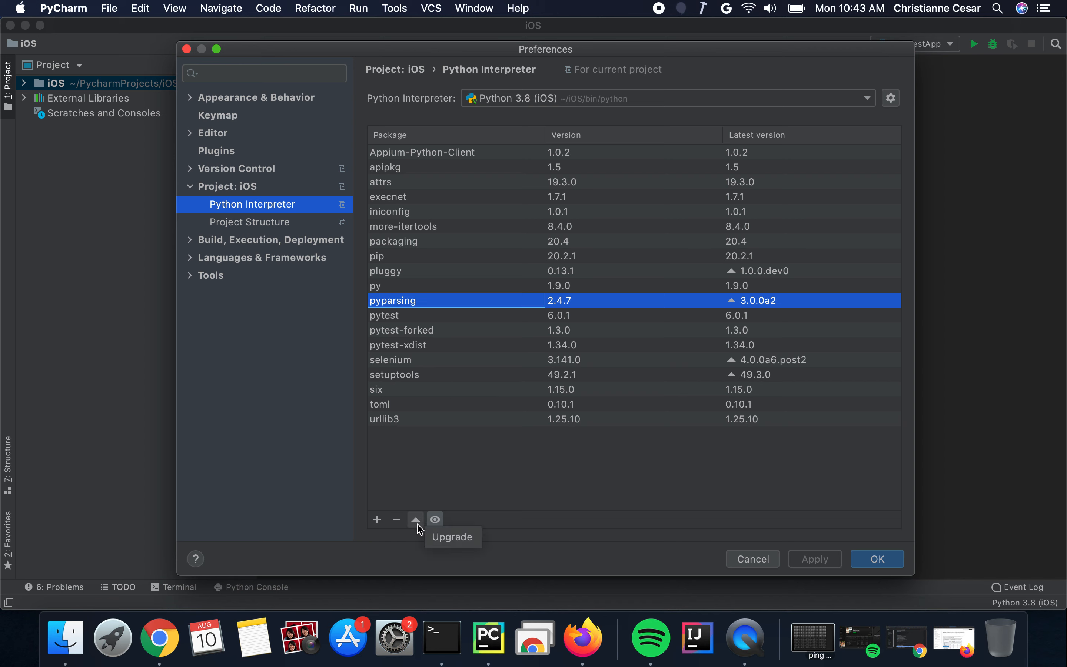
{"action": "mouse_move", "coordinate": [651, 133]}
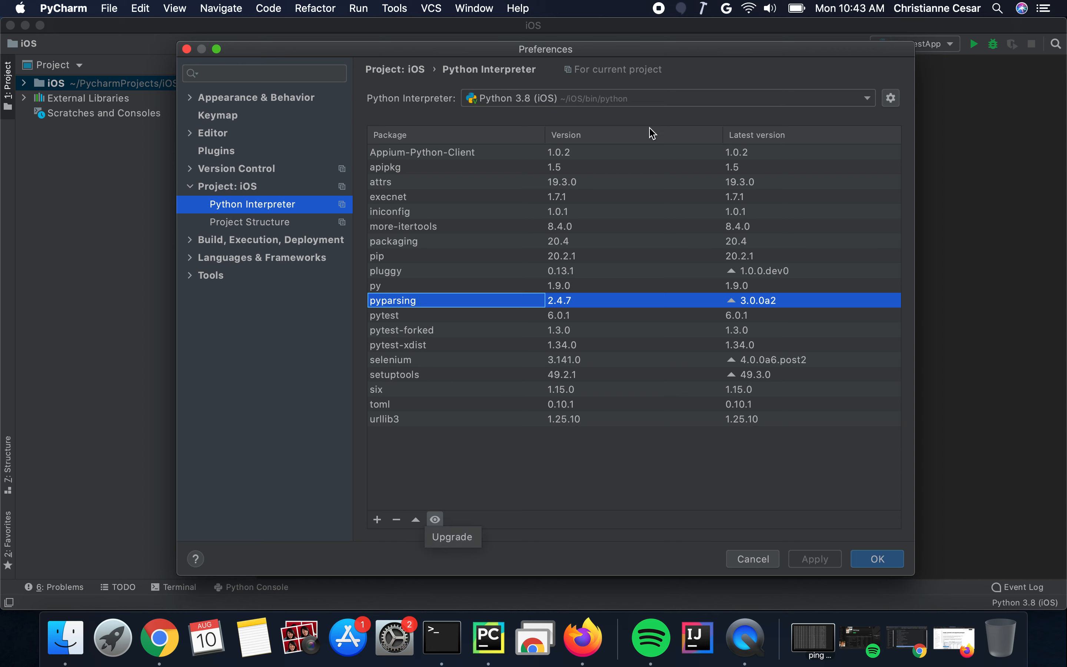